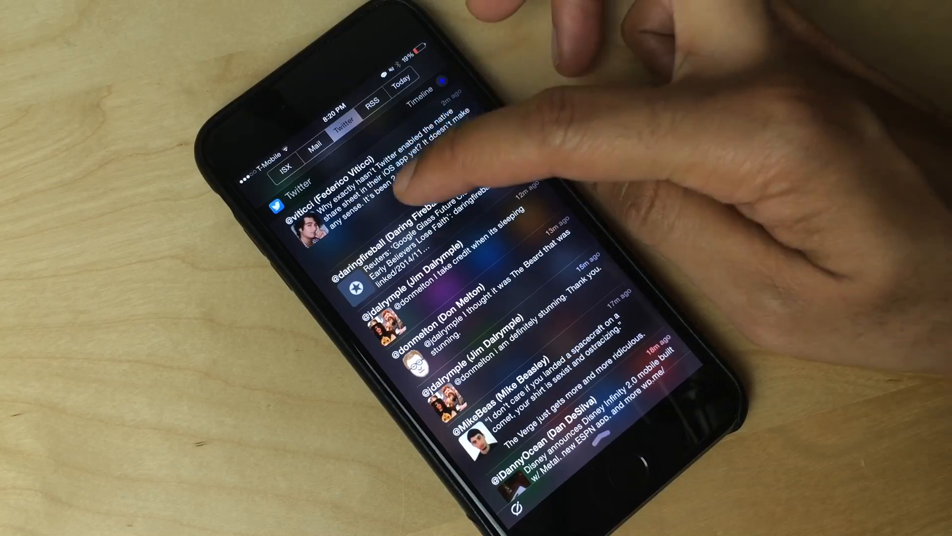
Step: Reveal the Open, Reply and Retweet buttons on the Daring Fireball tweet
{"action": "left_click", "coordinate": [395, 182]}
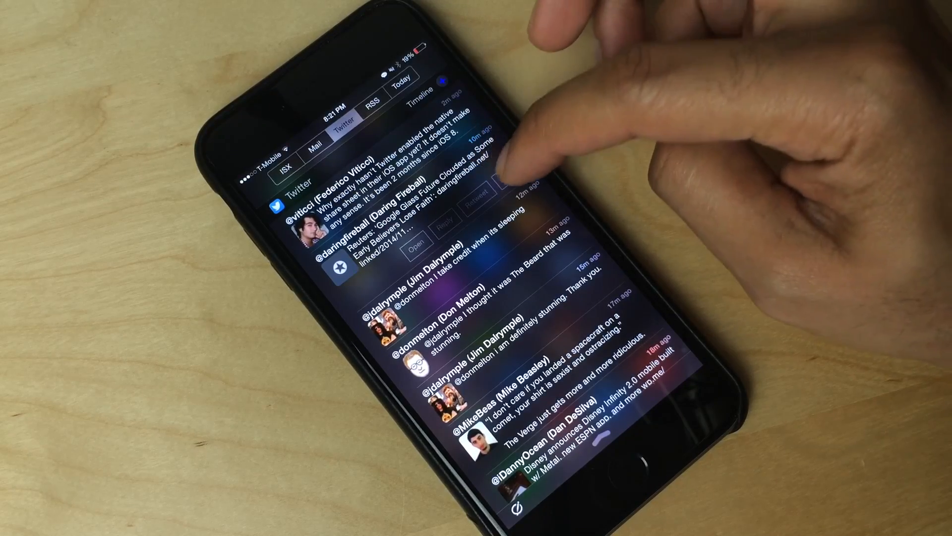
{"action": "left_click", "coordinate": [414, 244]}
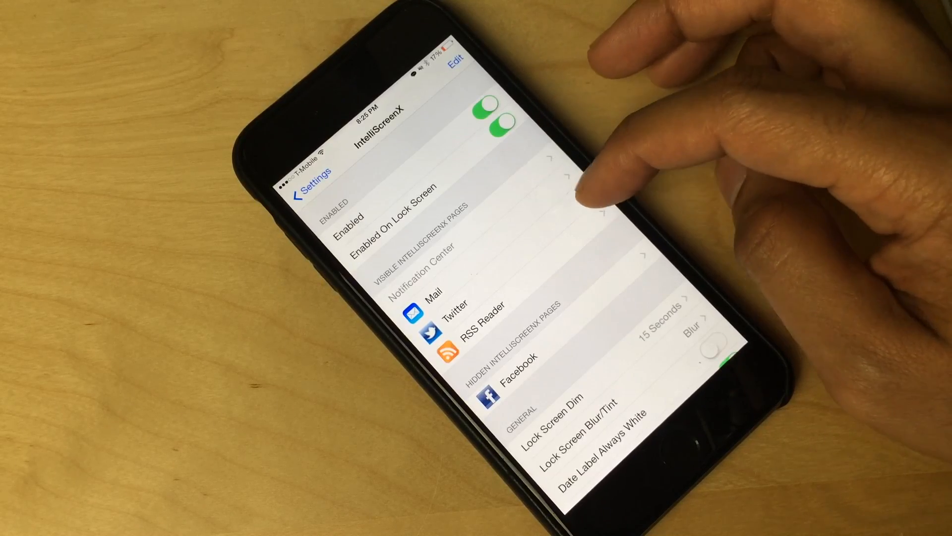
{"action": "mouse_move", "coordinate": [607, 182]}
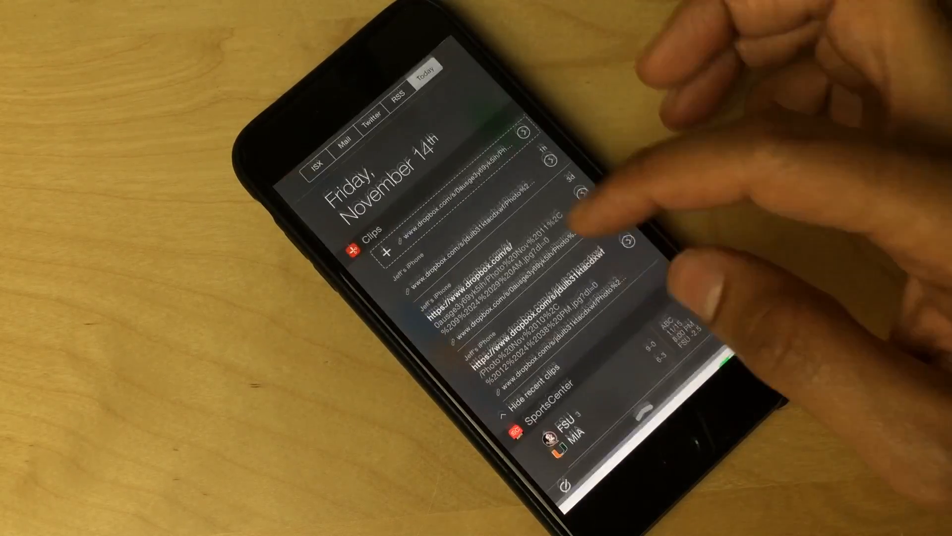
{"action": "left_click", "coordinate": [351, 138]}
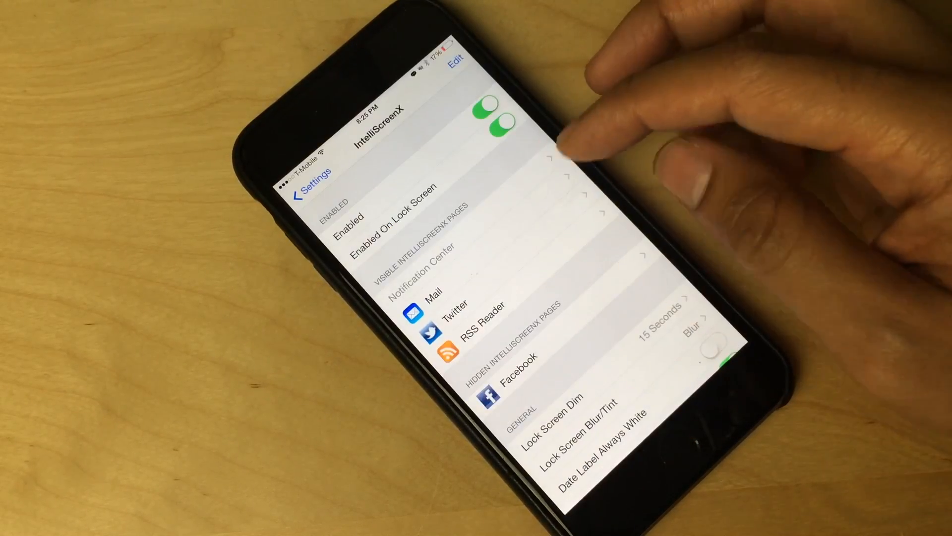
{"action": "left_click", "coordinate": [458, 63]}
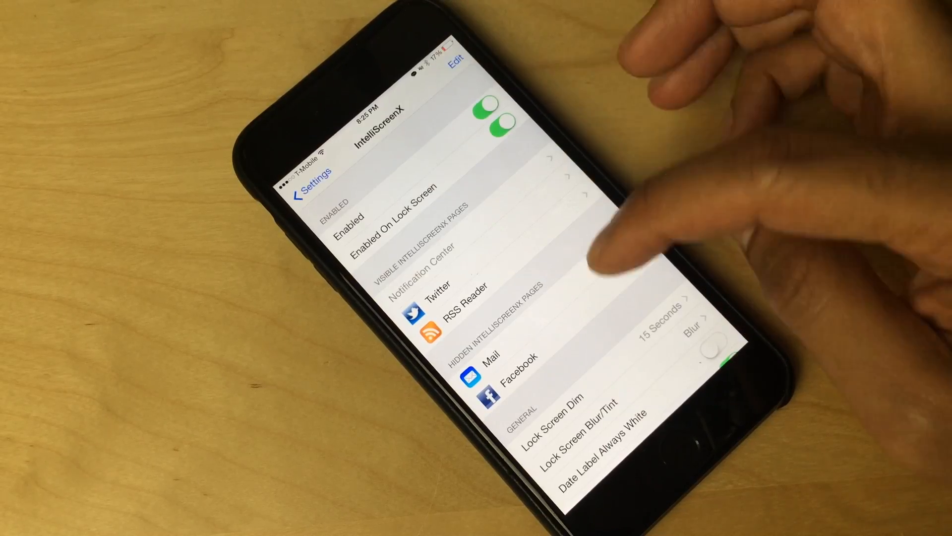
Step: Scroll down the IntelliScreenX settings to the visible and hidden pages lists
{"action": "scroll", "scroll_direction": "down", "scroll_amount": 3}
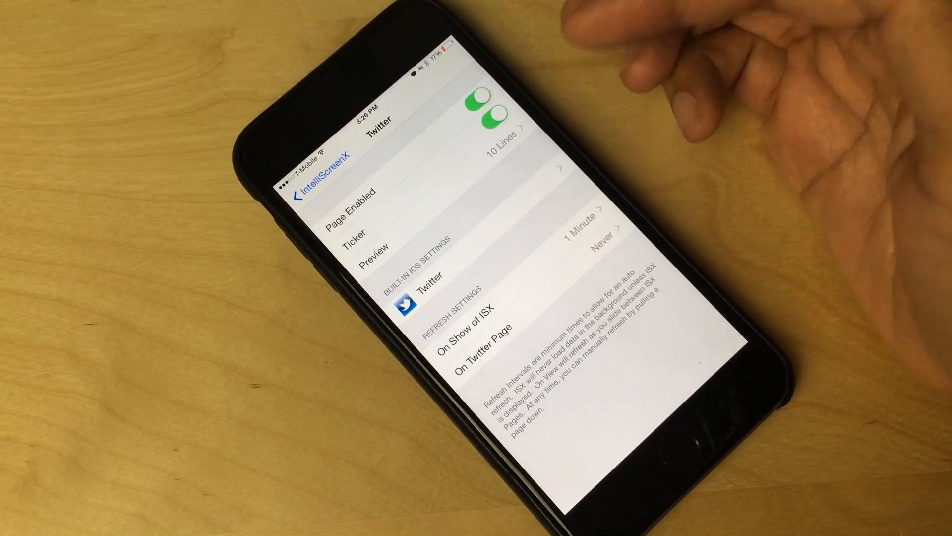
Step: Set Twitter refresh on its own page to Never, leaving 10-line preview and 1-minute refresh
{"action": "left_click", "coordinate": [435, 297]}
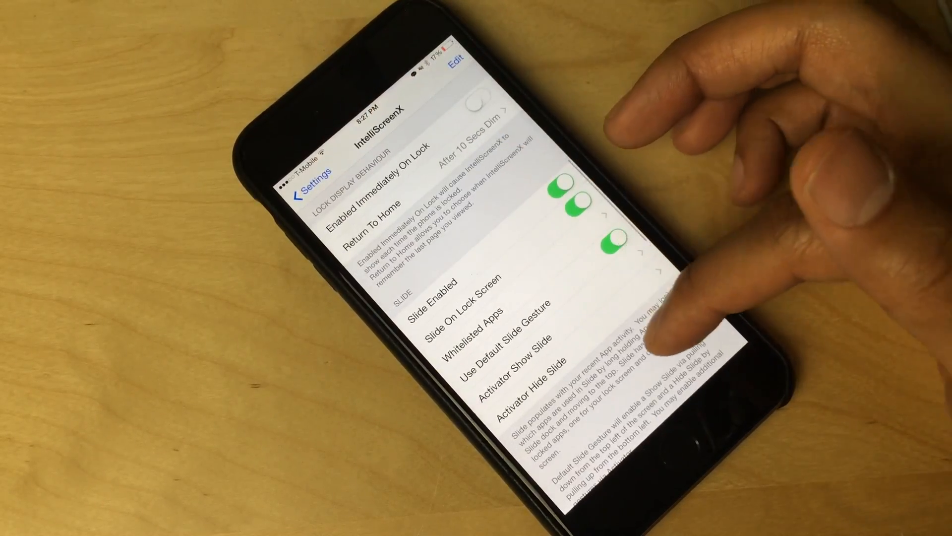
Step: Scroll down to the Slide options: enabled, on lock screen, default gesture
{"action": "scroll", "scroll_direction": "down", "scroll_amount": 3}
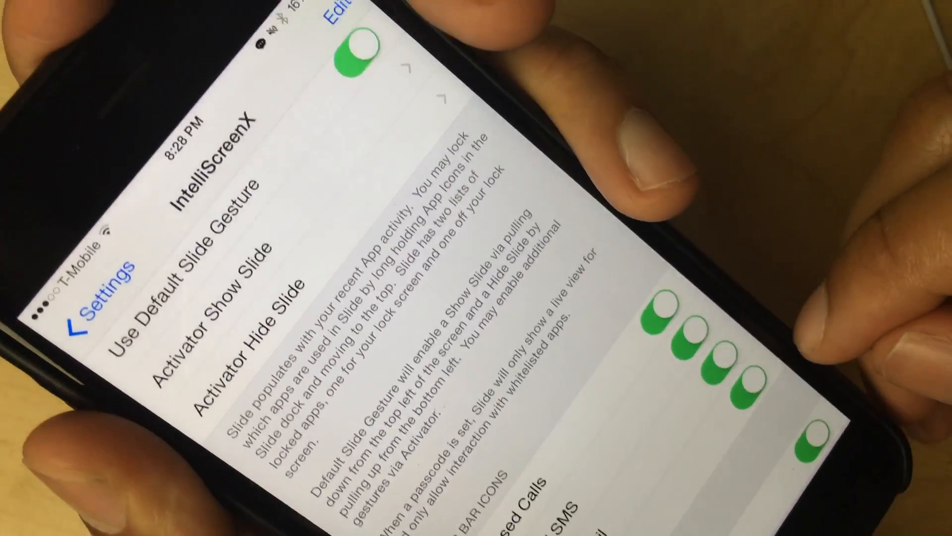
Step: Scroll down to the Missed Calls, Unread SMS, Unread Mail and Silent Mode icons
{"action": "scroll", "scroll_direction": "down", "scroll_amount": 3}
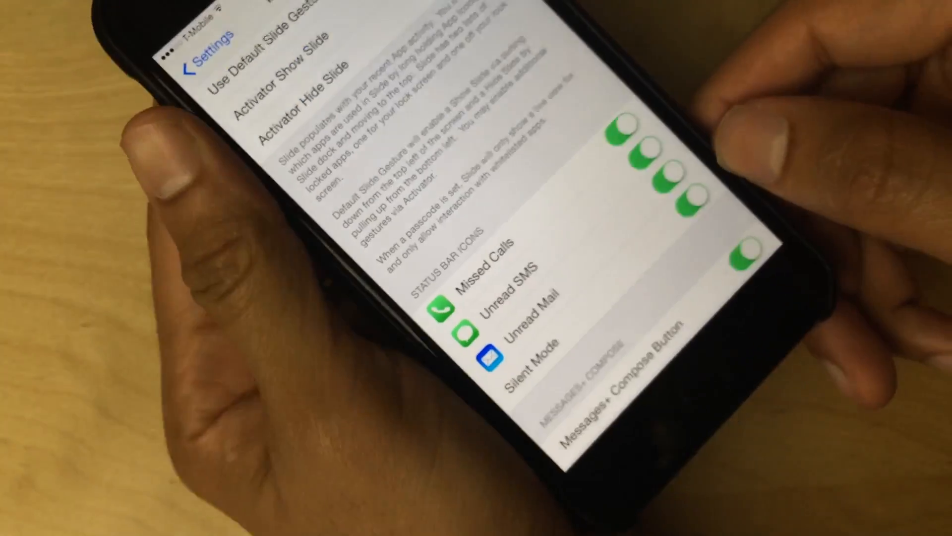